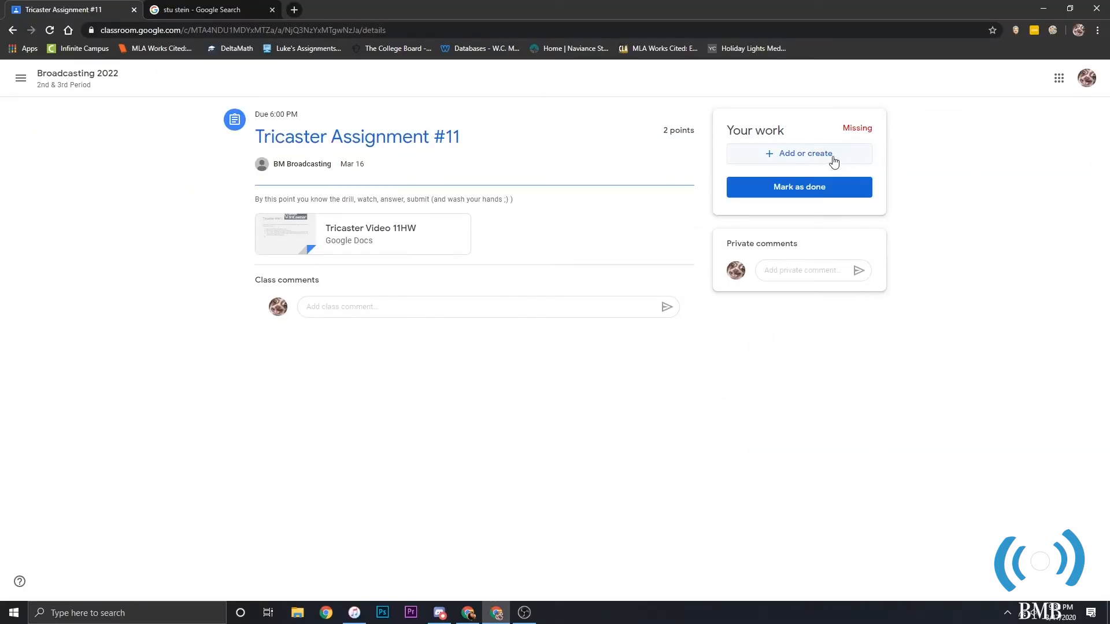
- Open the Add or create menu under Your work on Tricaster Assignment #11
left_click(799, 153)
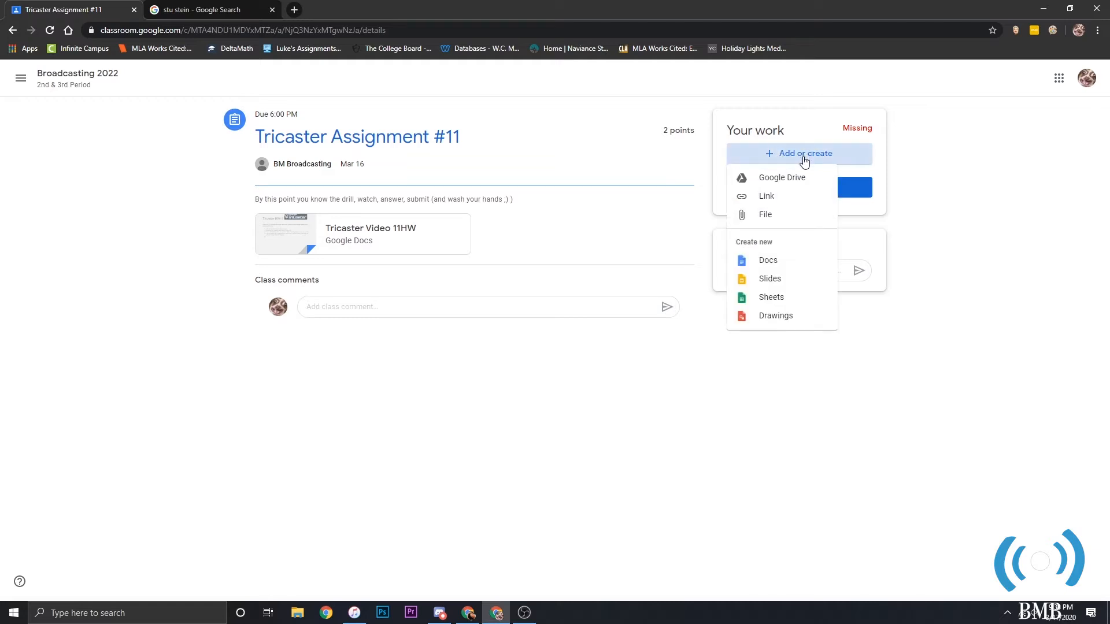
mouse_move(776, 181)
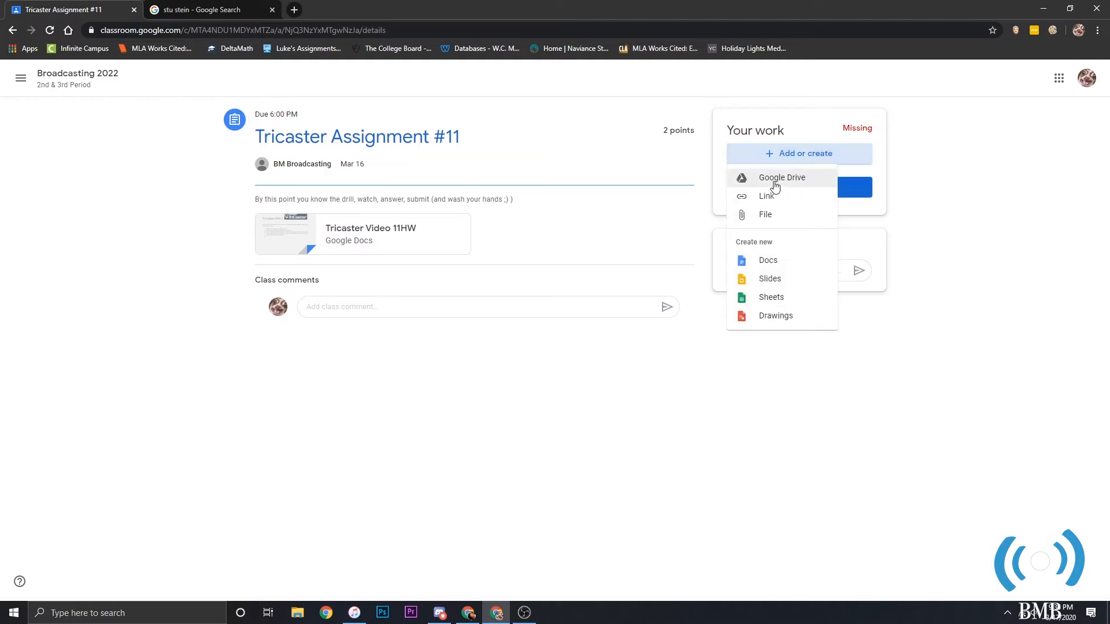
left_click(781, 177)
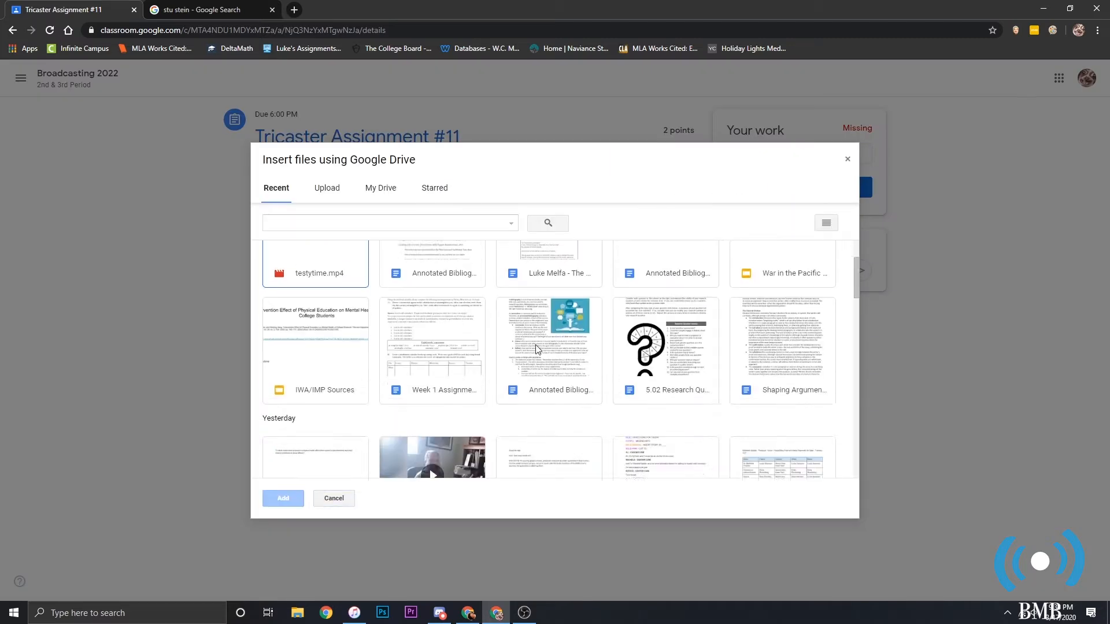
scroll("down", 3)
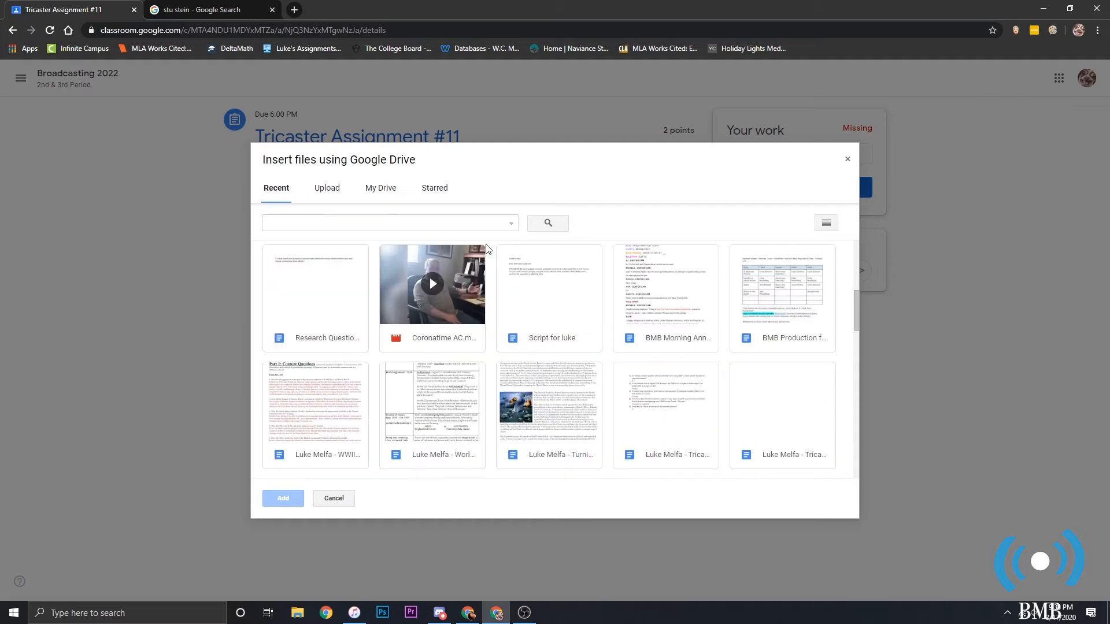
scroll("down", 3)
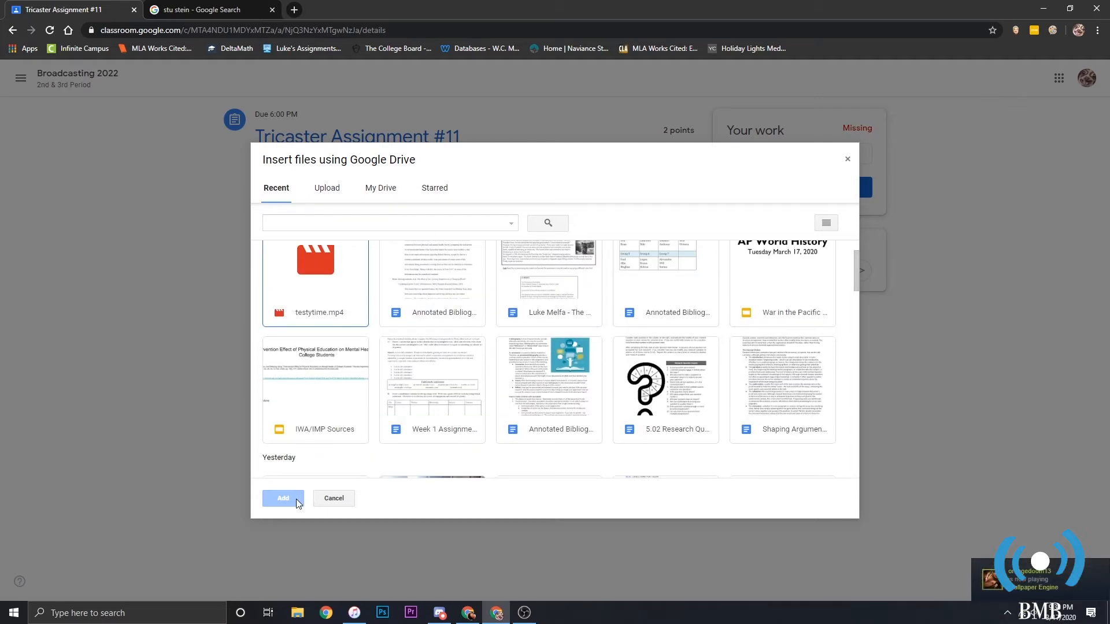
mouse_move(345, 511)
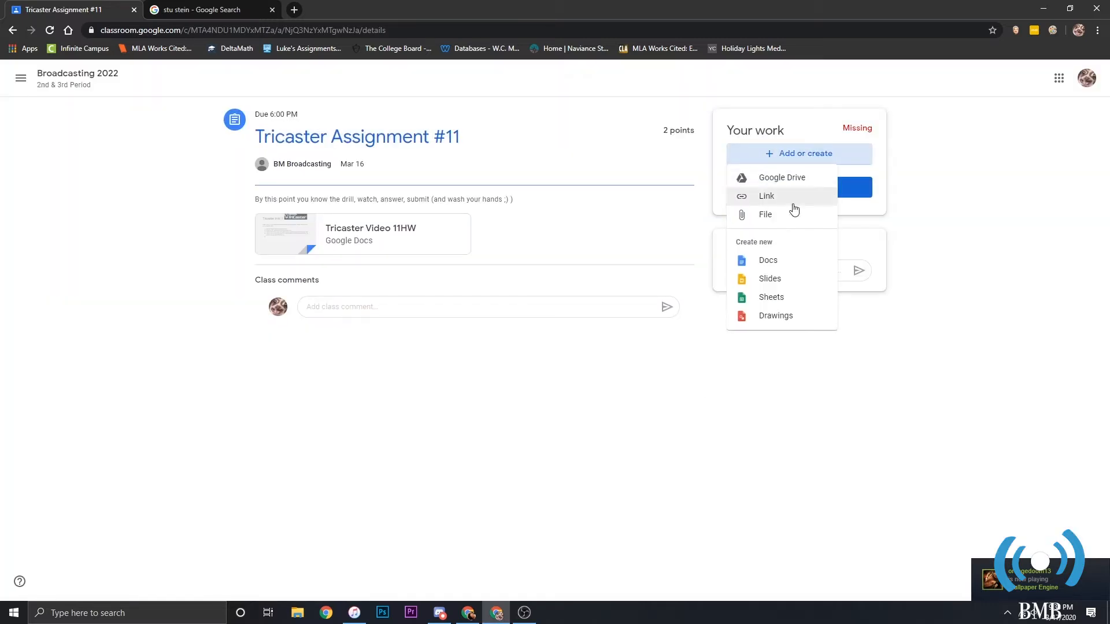
- Select testytime.mp4 from the computer's Videos folder in the Google Drive upload picker
left_click(782, 177)
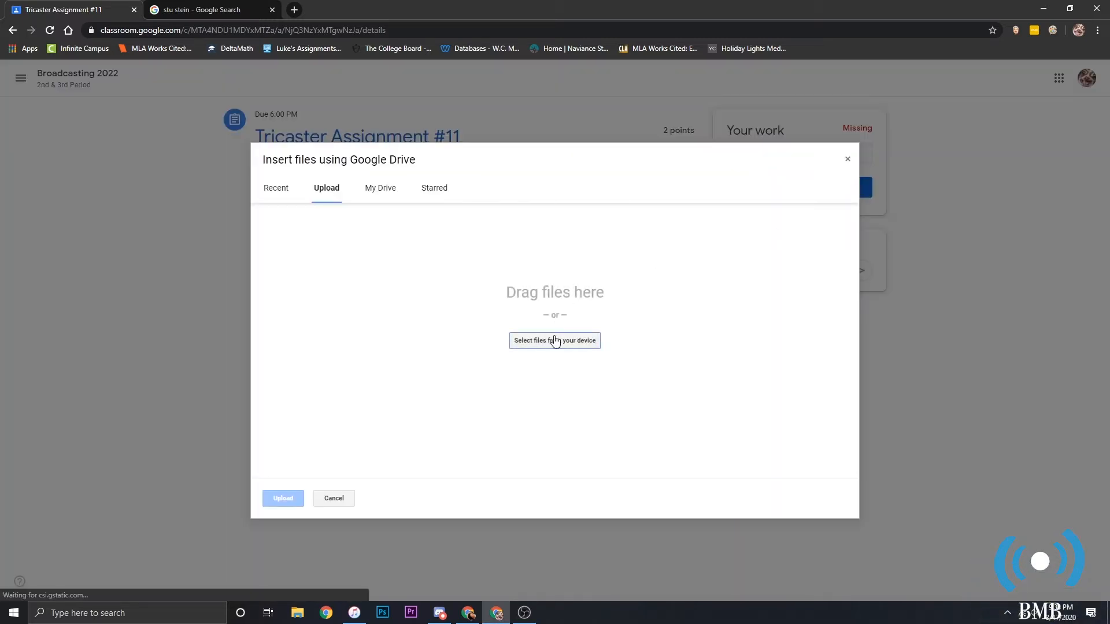
left_click(555, 341)
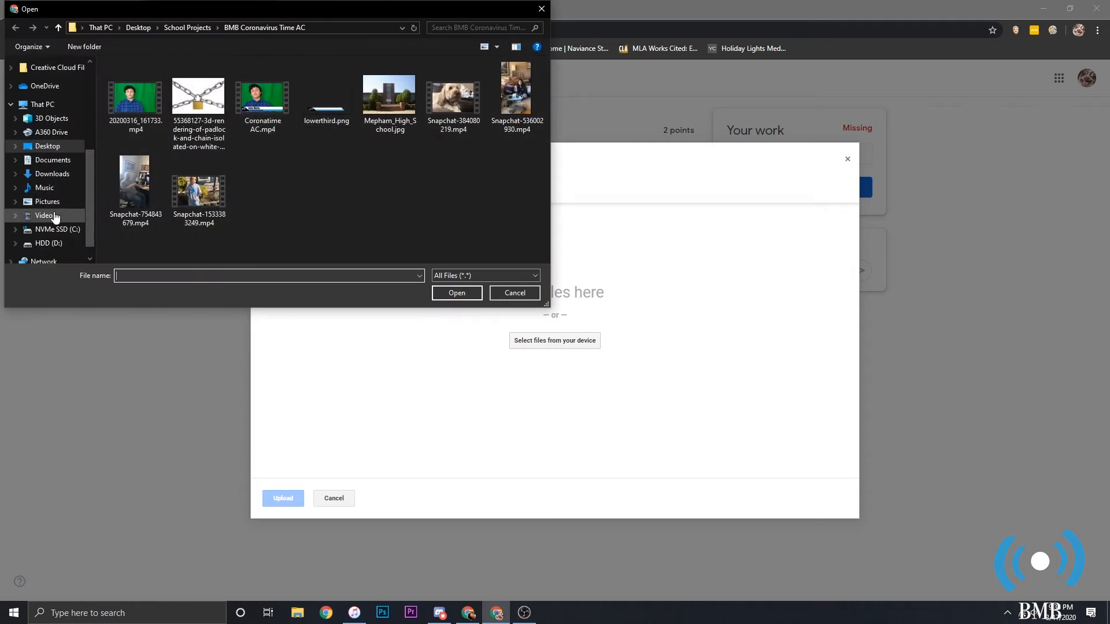
left_click(44, 215)
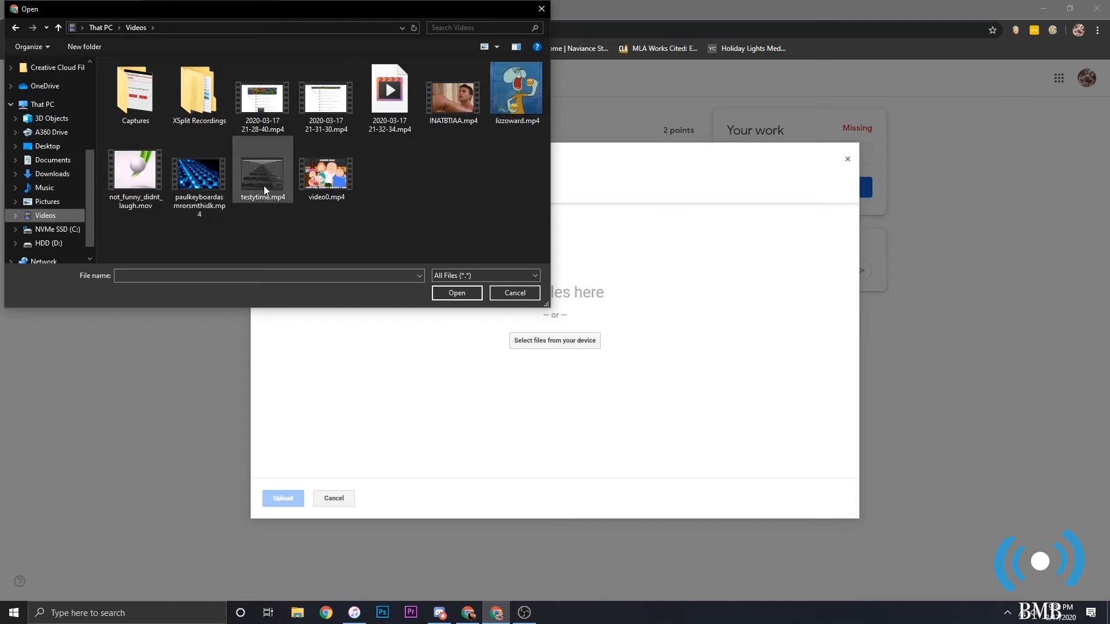
left_click(262, 174)
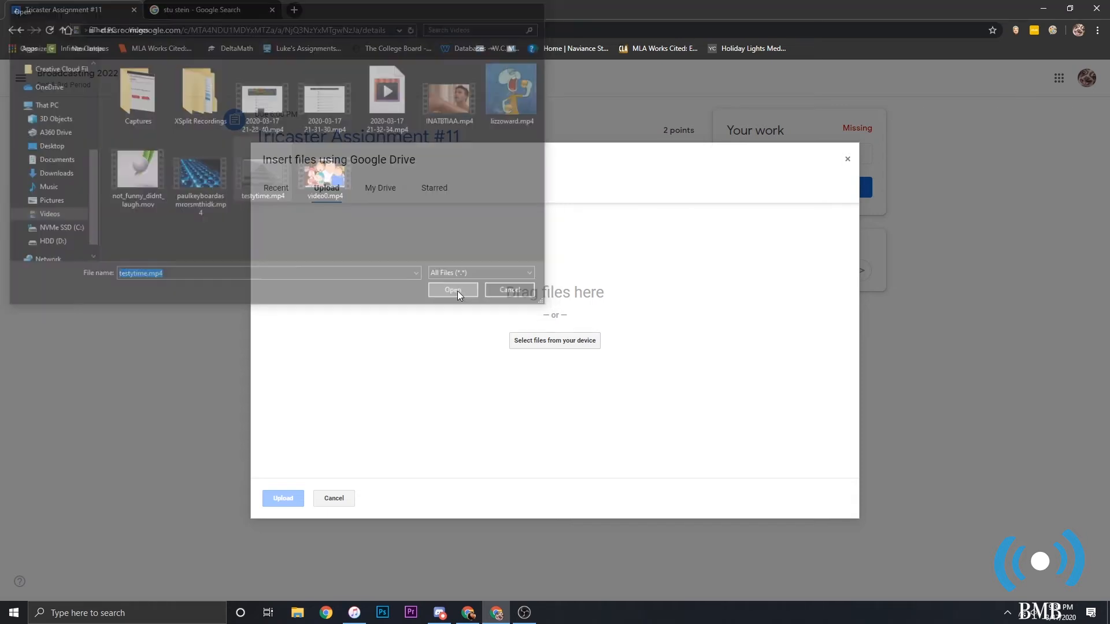
left_click(452, 290)
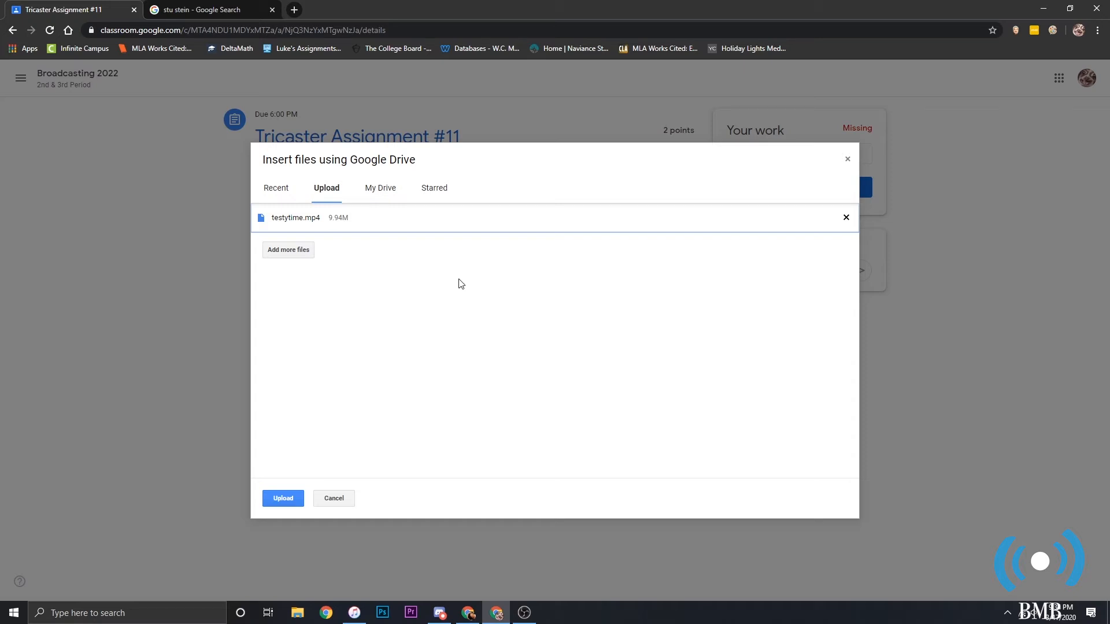
mouse_move(522, 286)
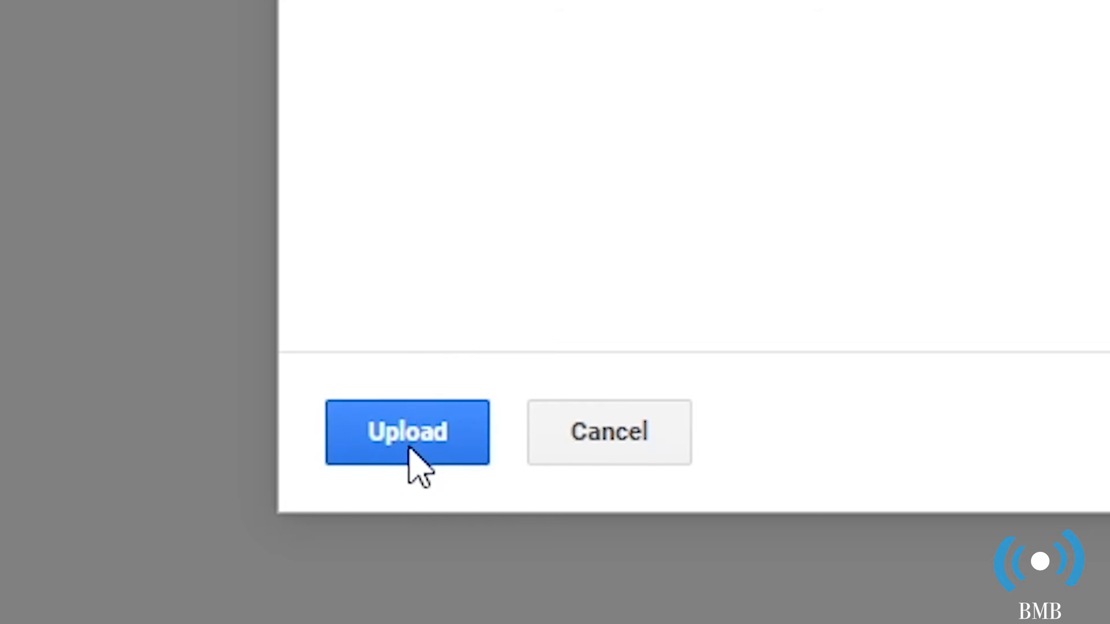
- Upload testytime.mp4 as video work on Tricaster Assignment #11
left_click(407, 432)
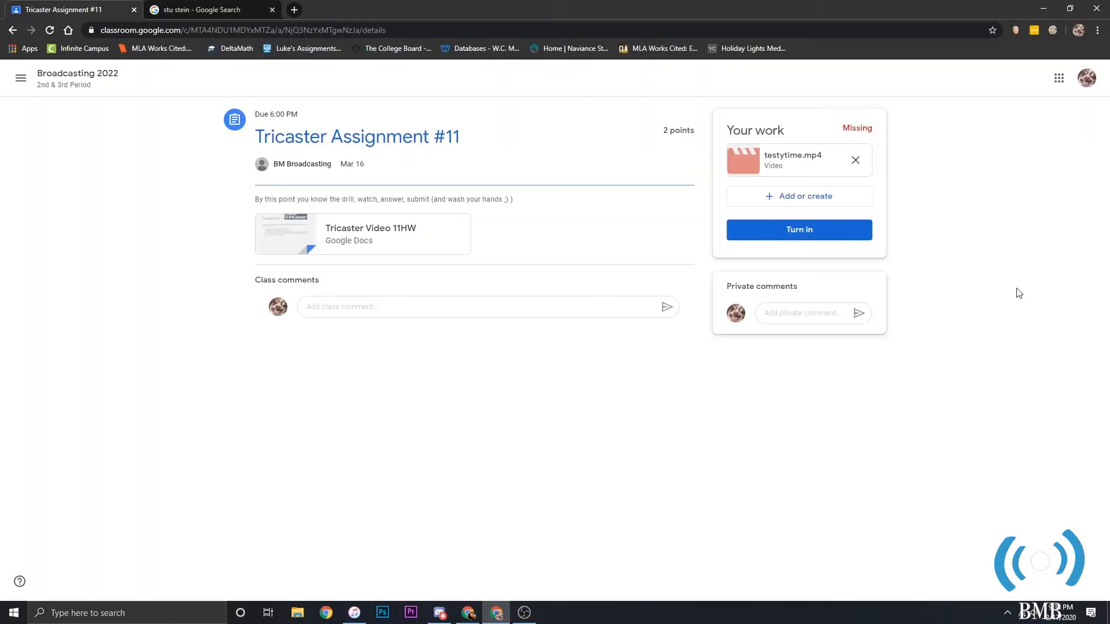